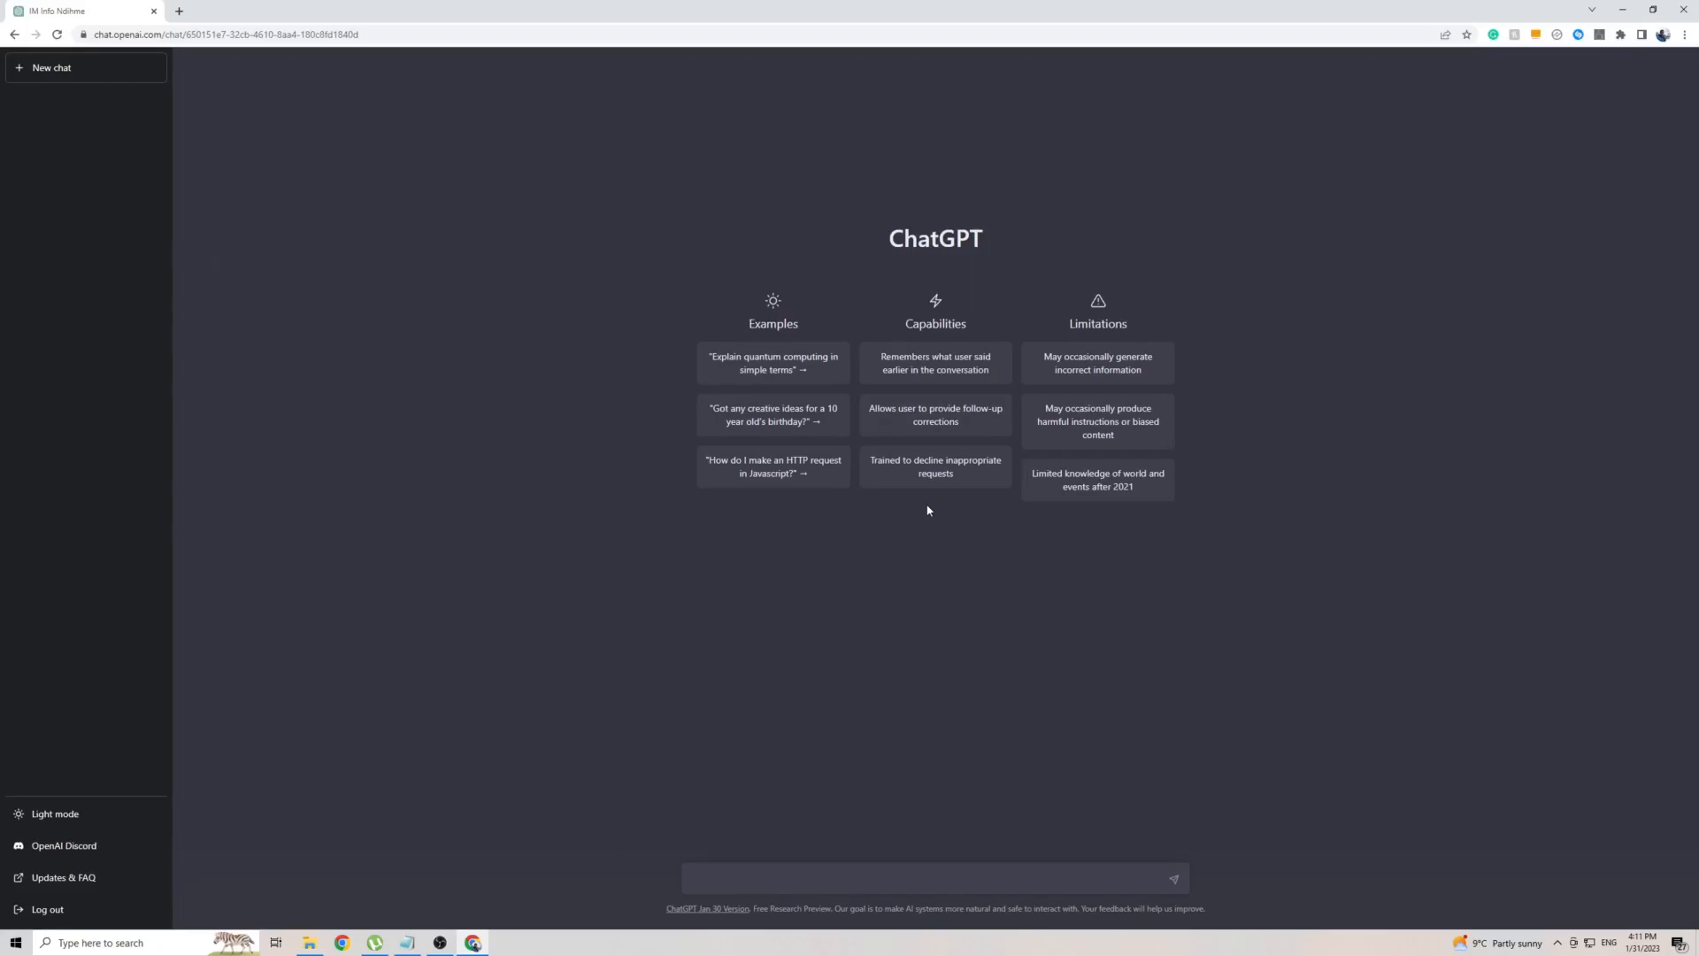
mouse_move(775, 287)
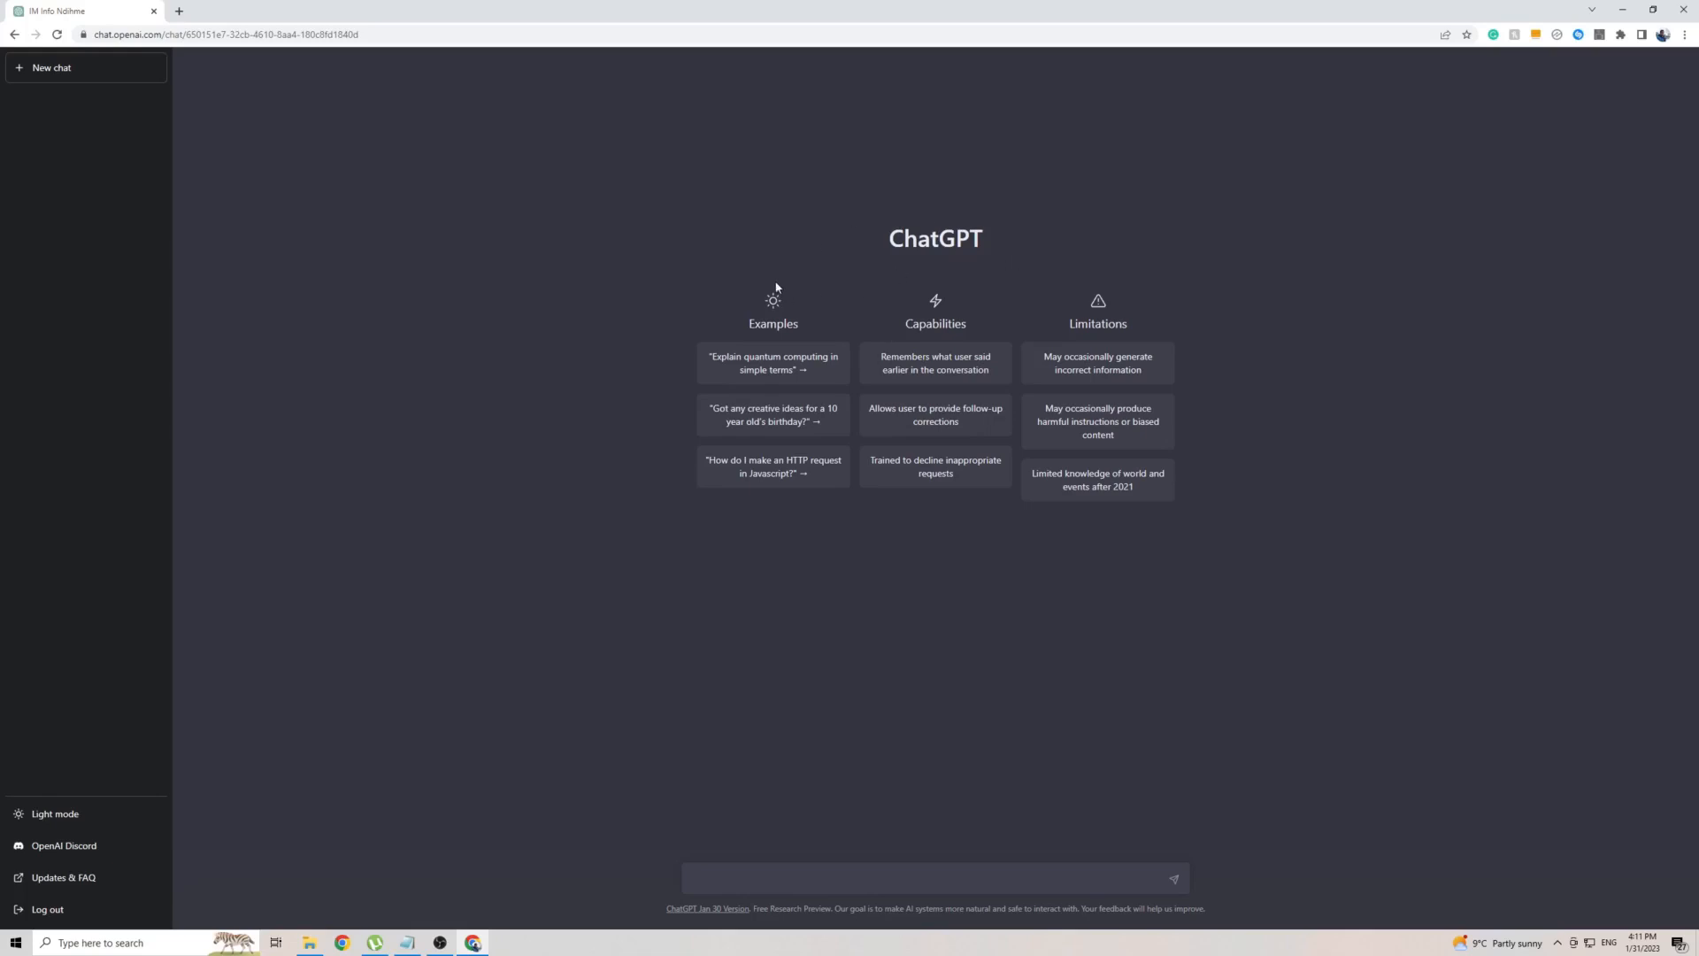
mouse_move(607, 371)
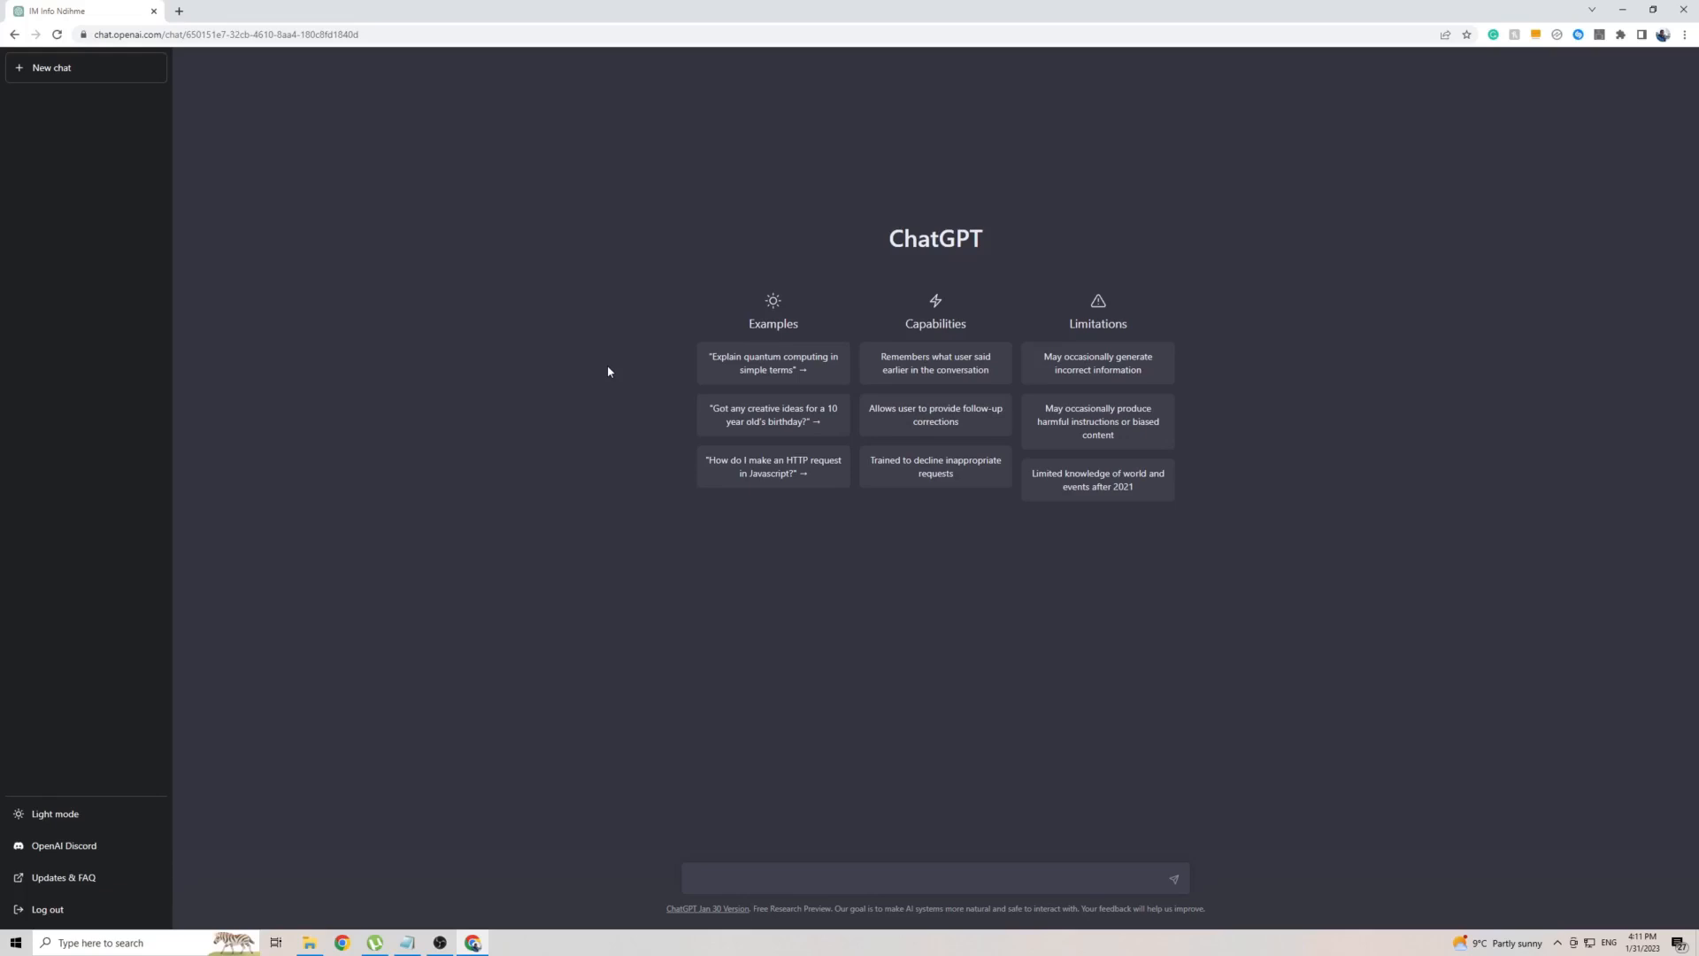
mouse_move(881, 248)
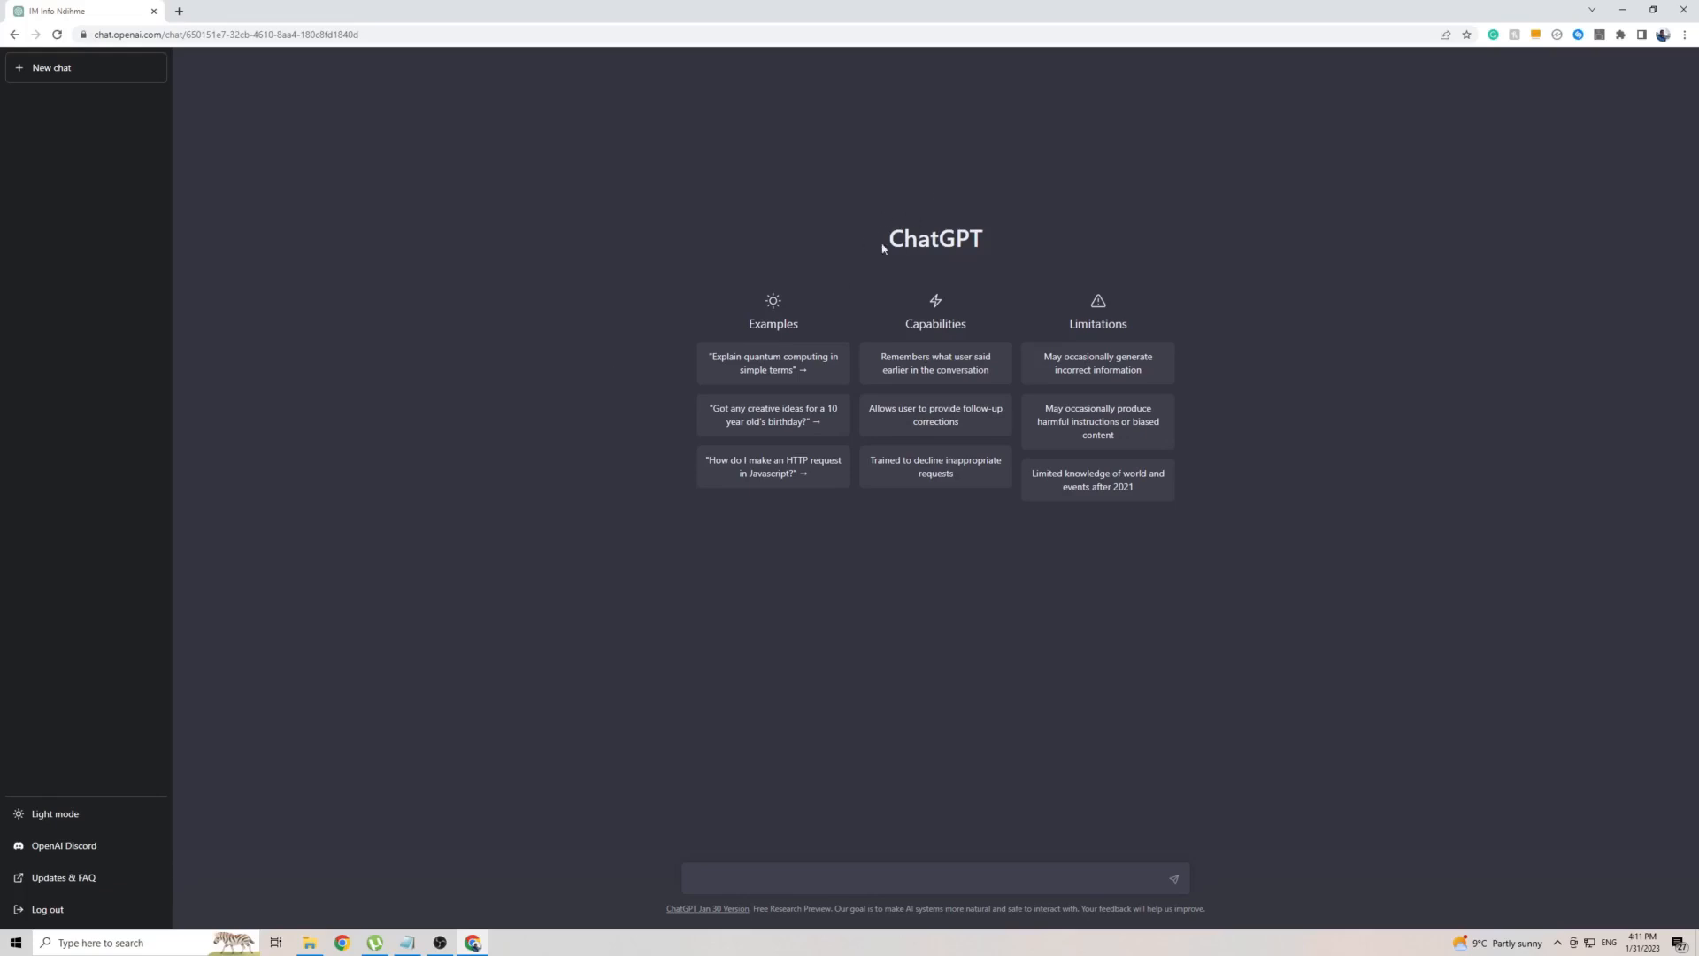
mouse_move(195, 857)
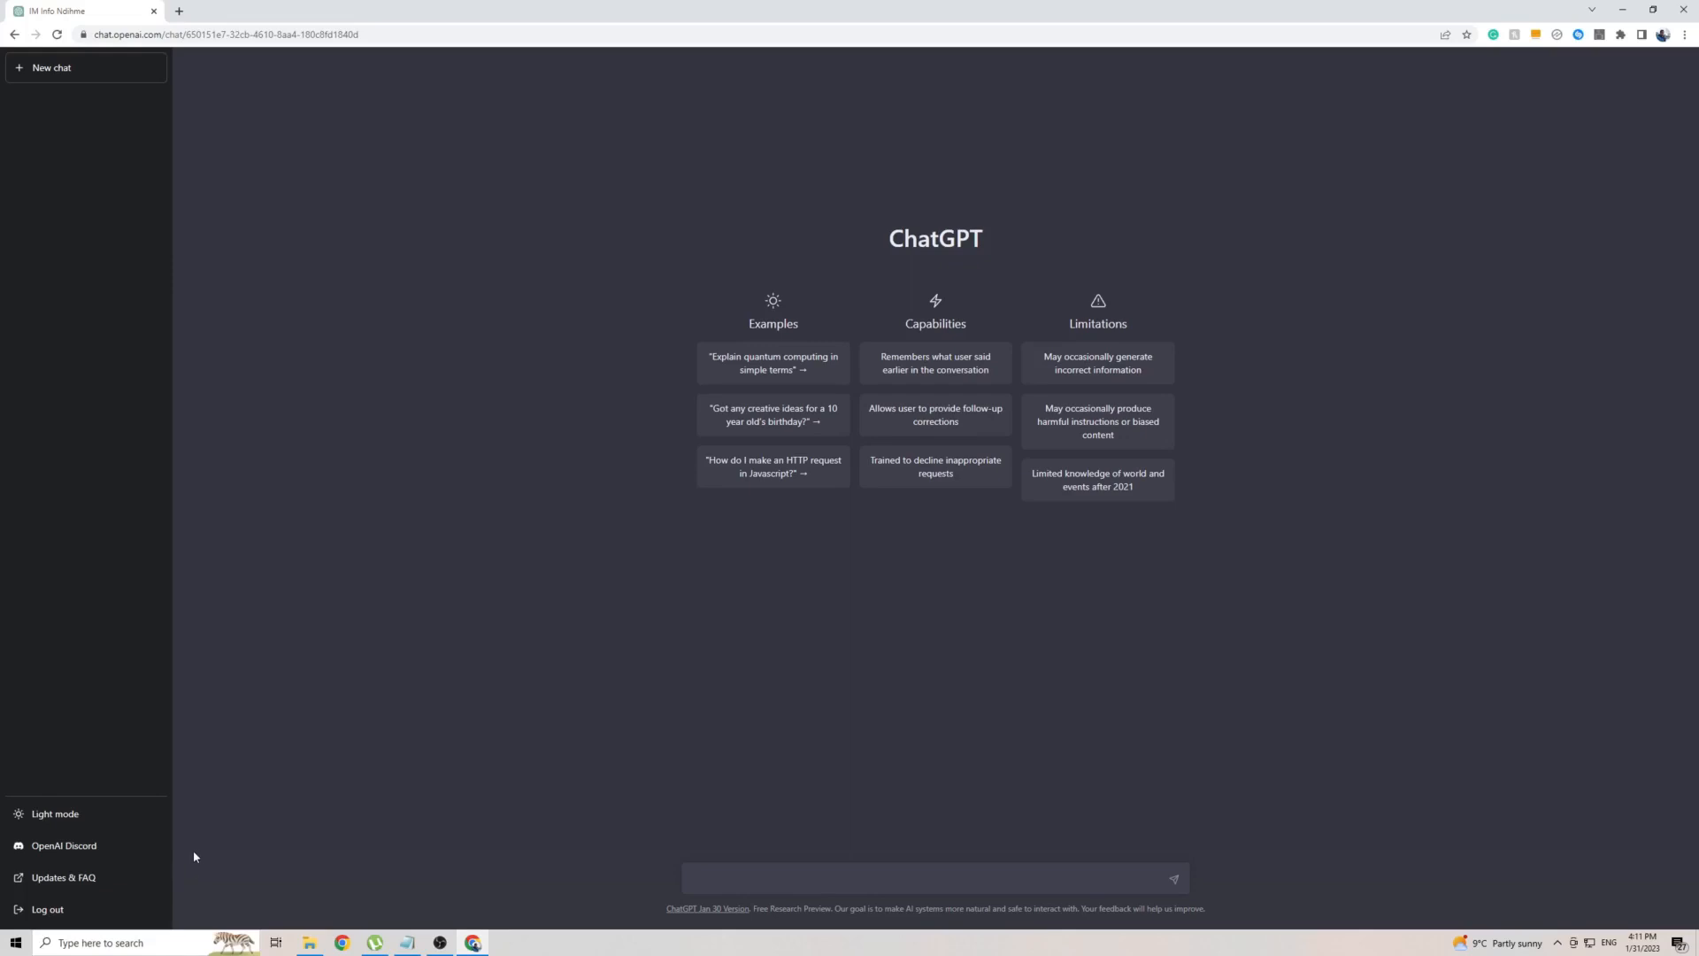
mouse_move(46, 754)
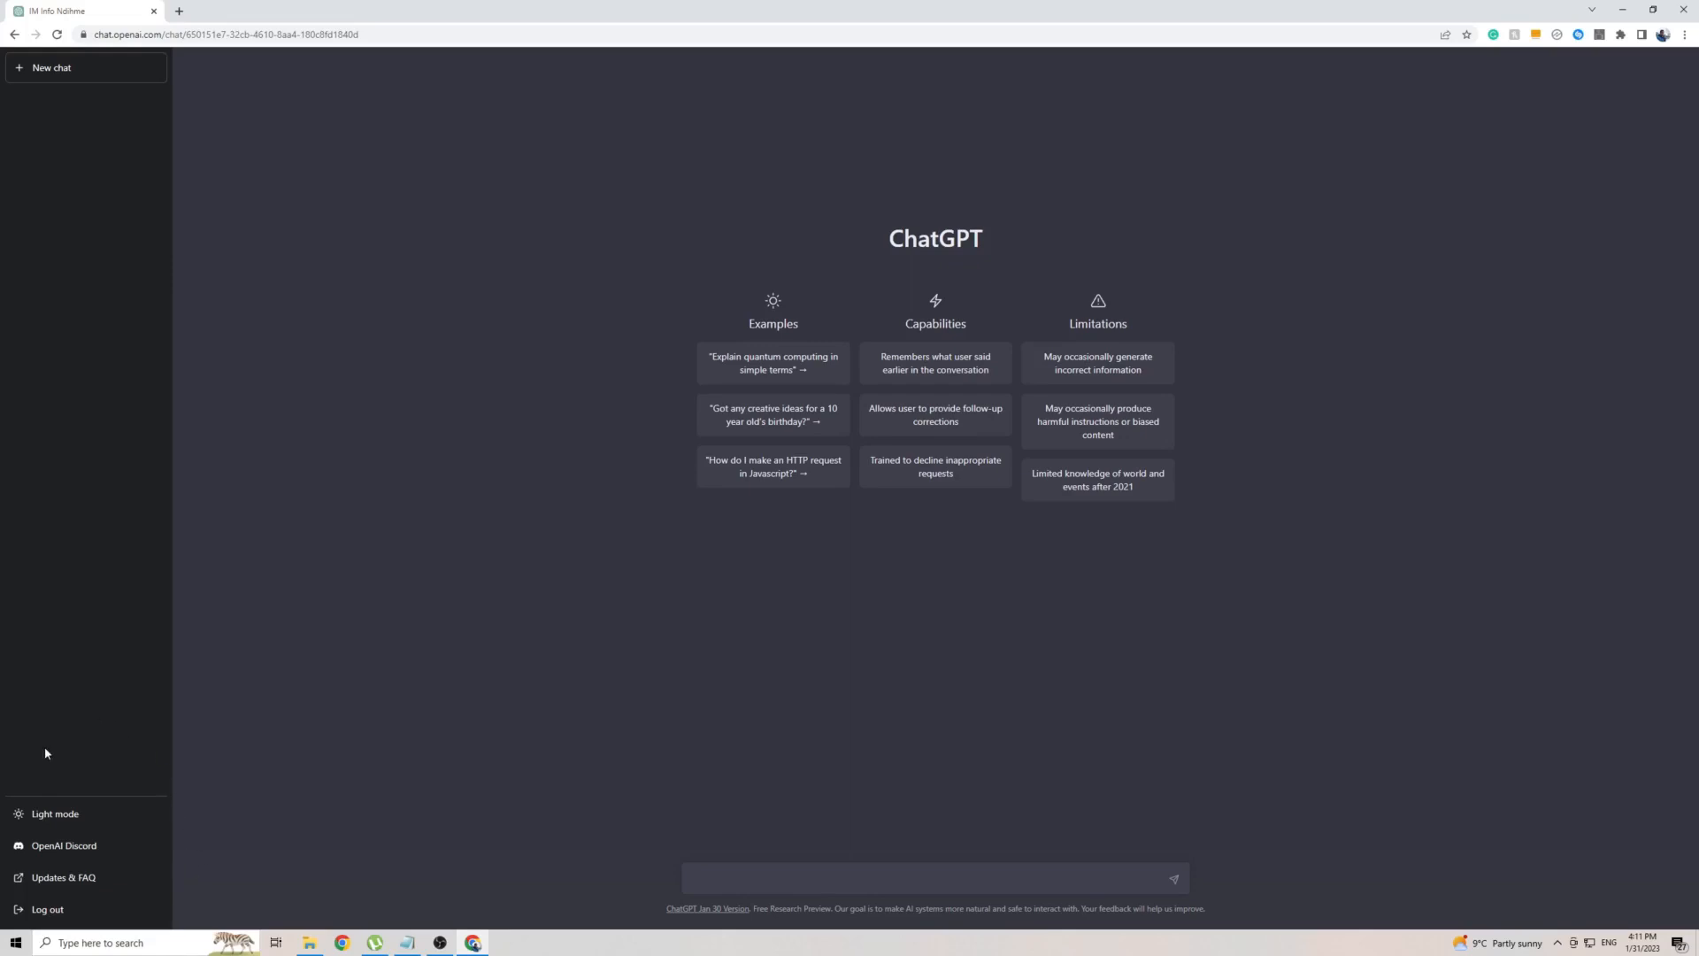
mouse_move(69, 881)
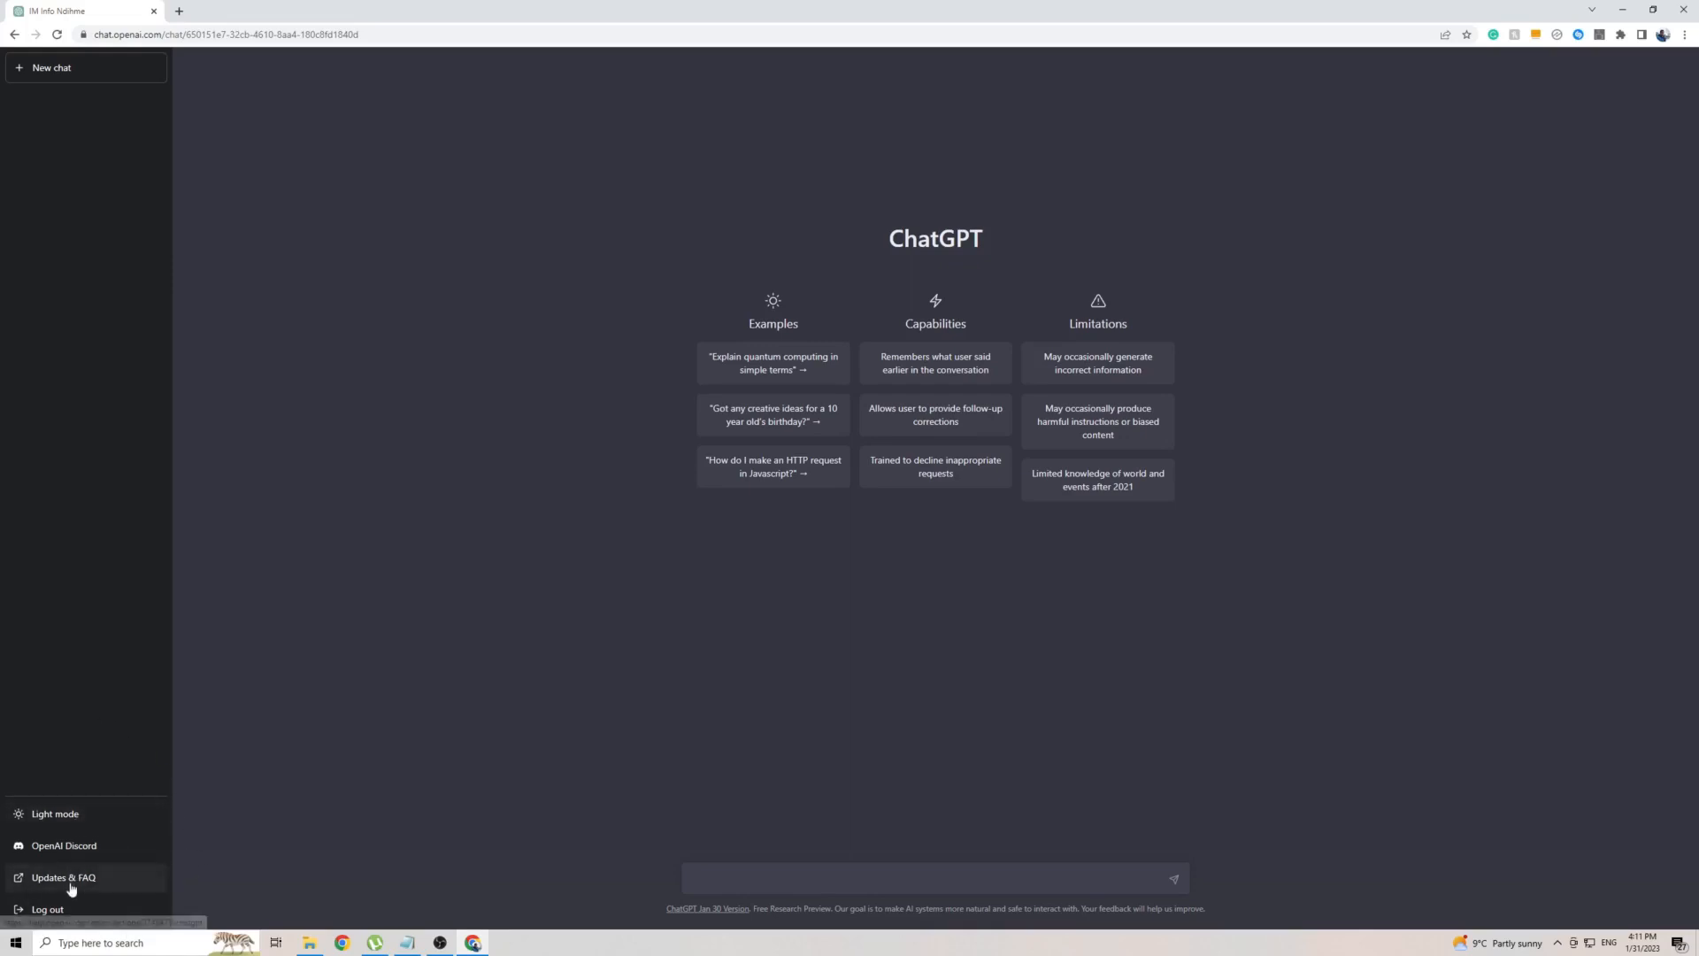
mouse_move(200, 795)
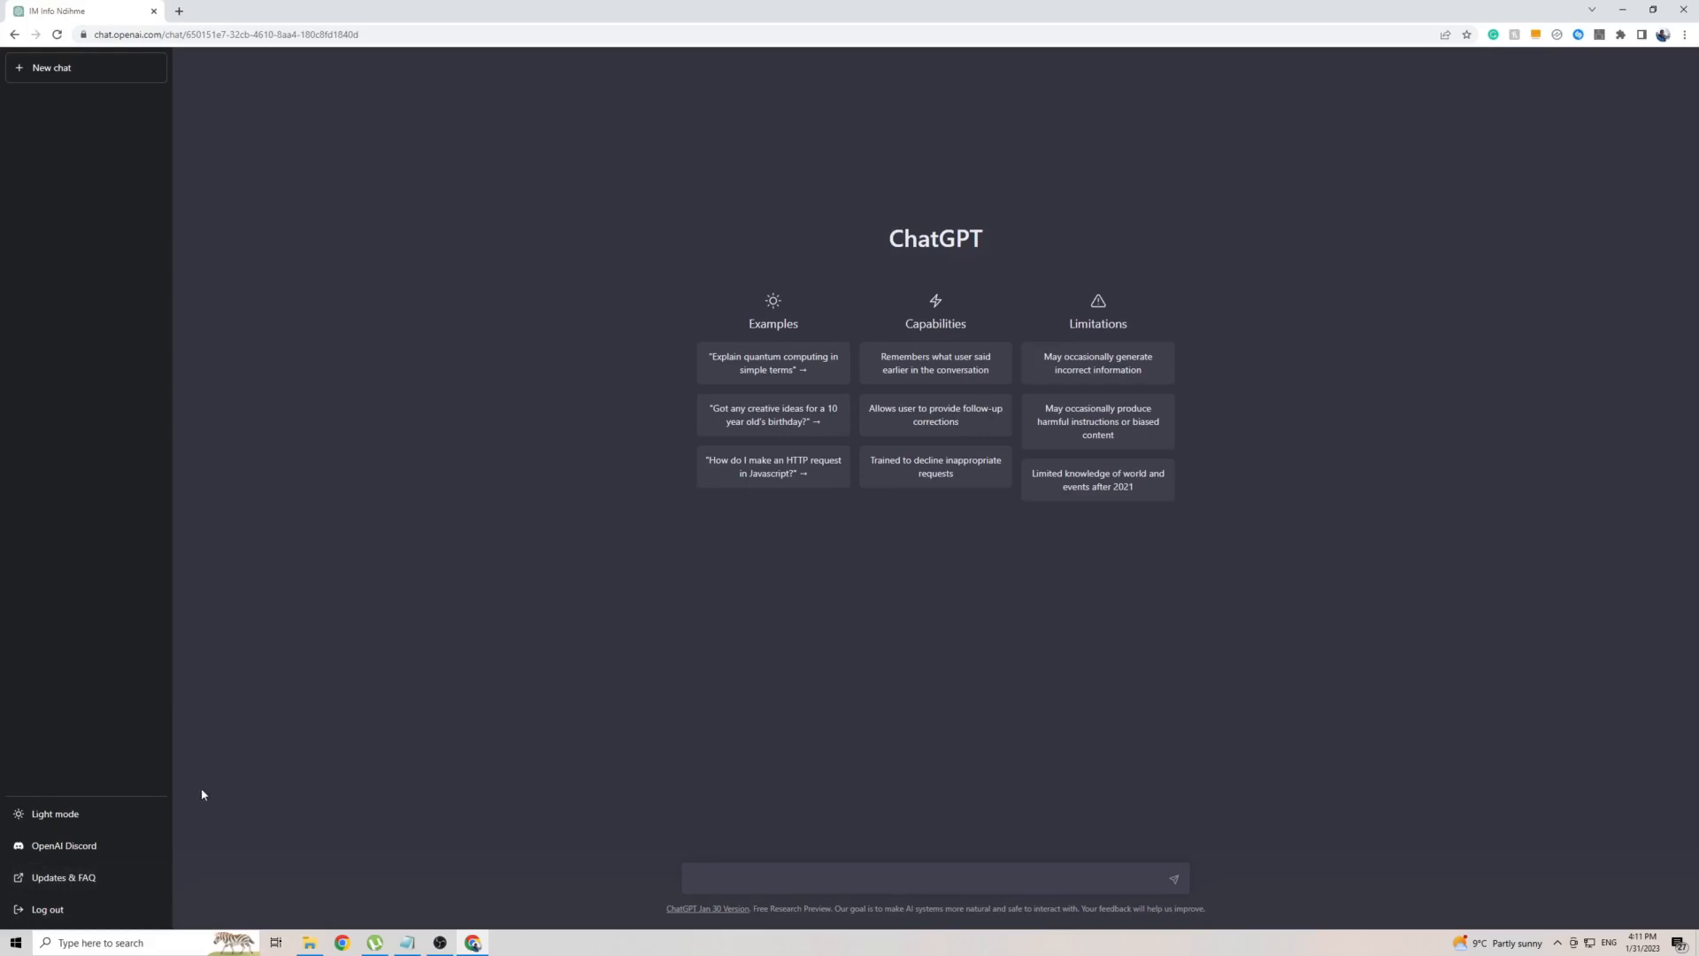
mouse_move(200, 143)
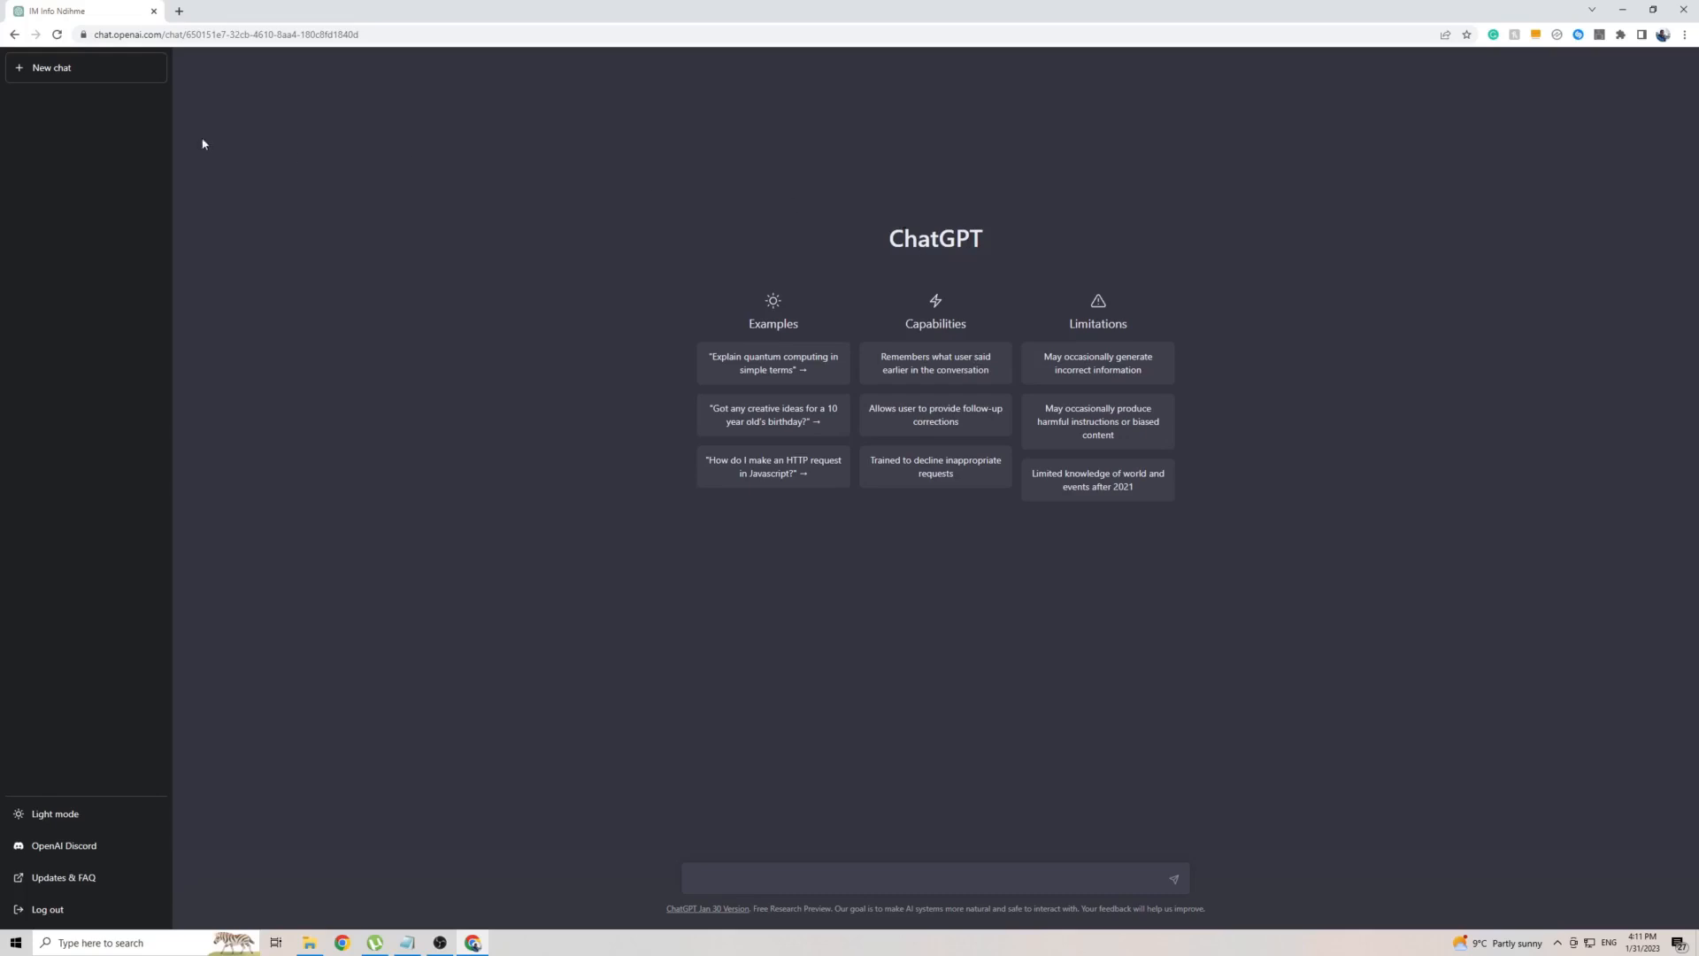
mouse_move(313, 62)
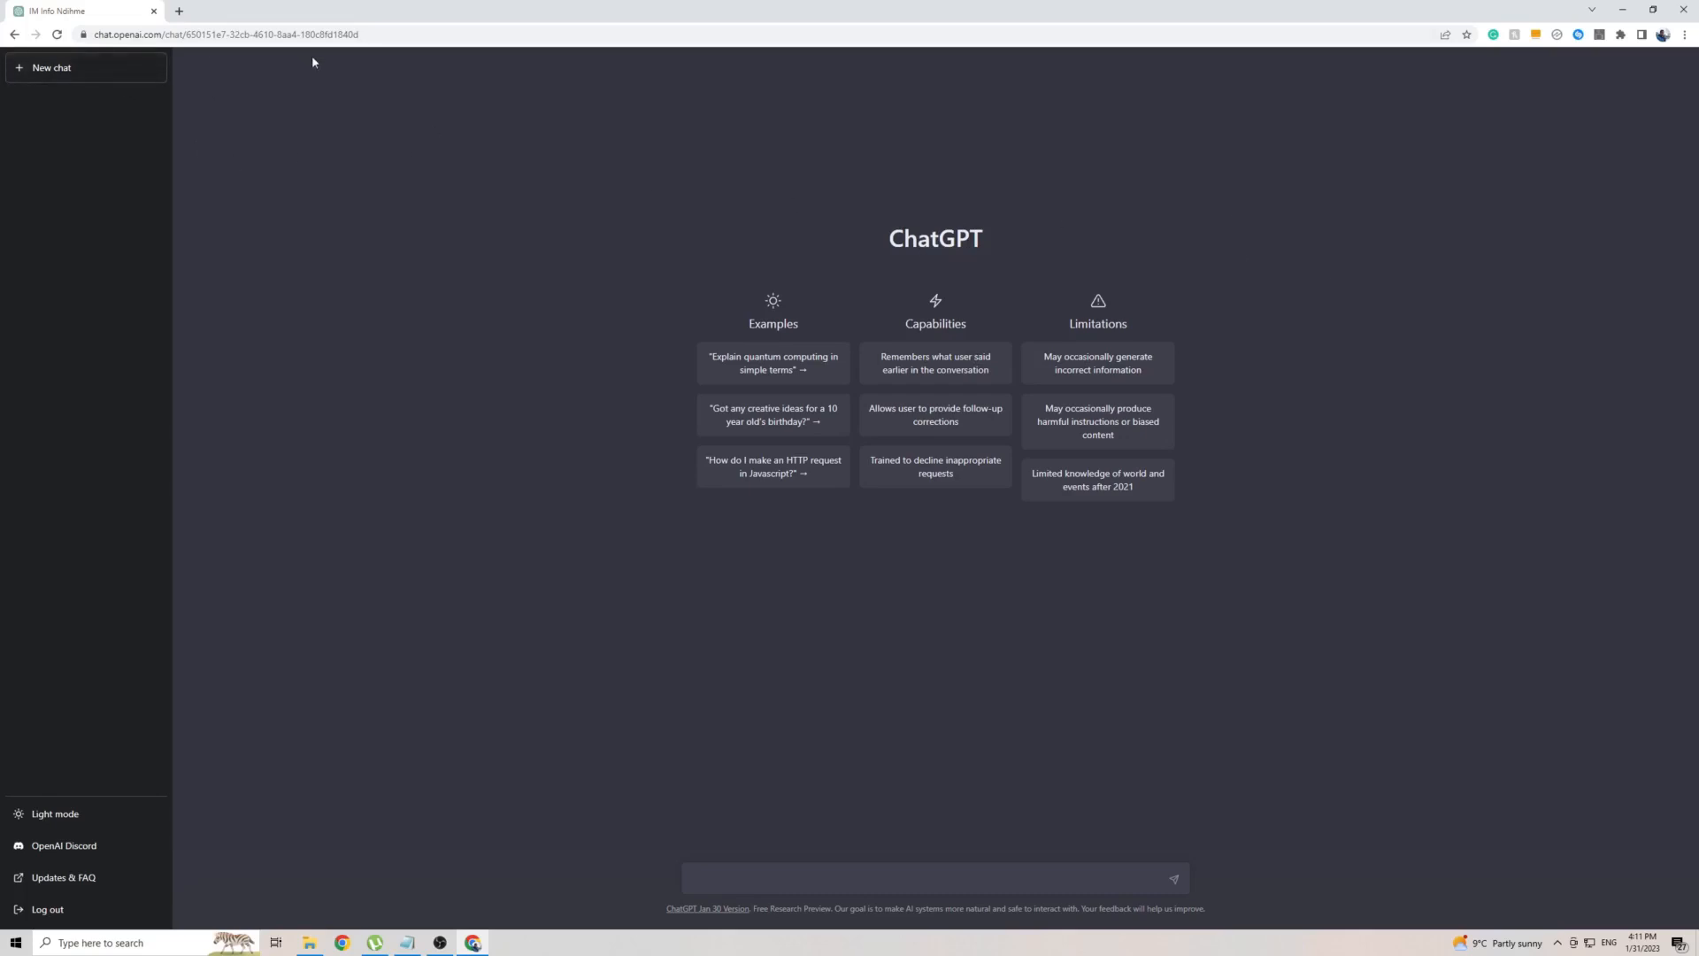
Step: Bring up the browser's page menu that offers the translate option
right_click(1322, 342)
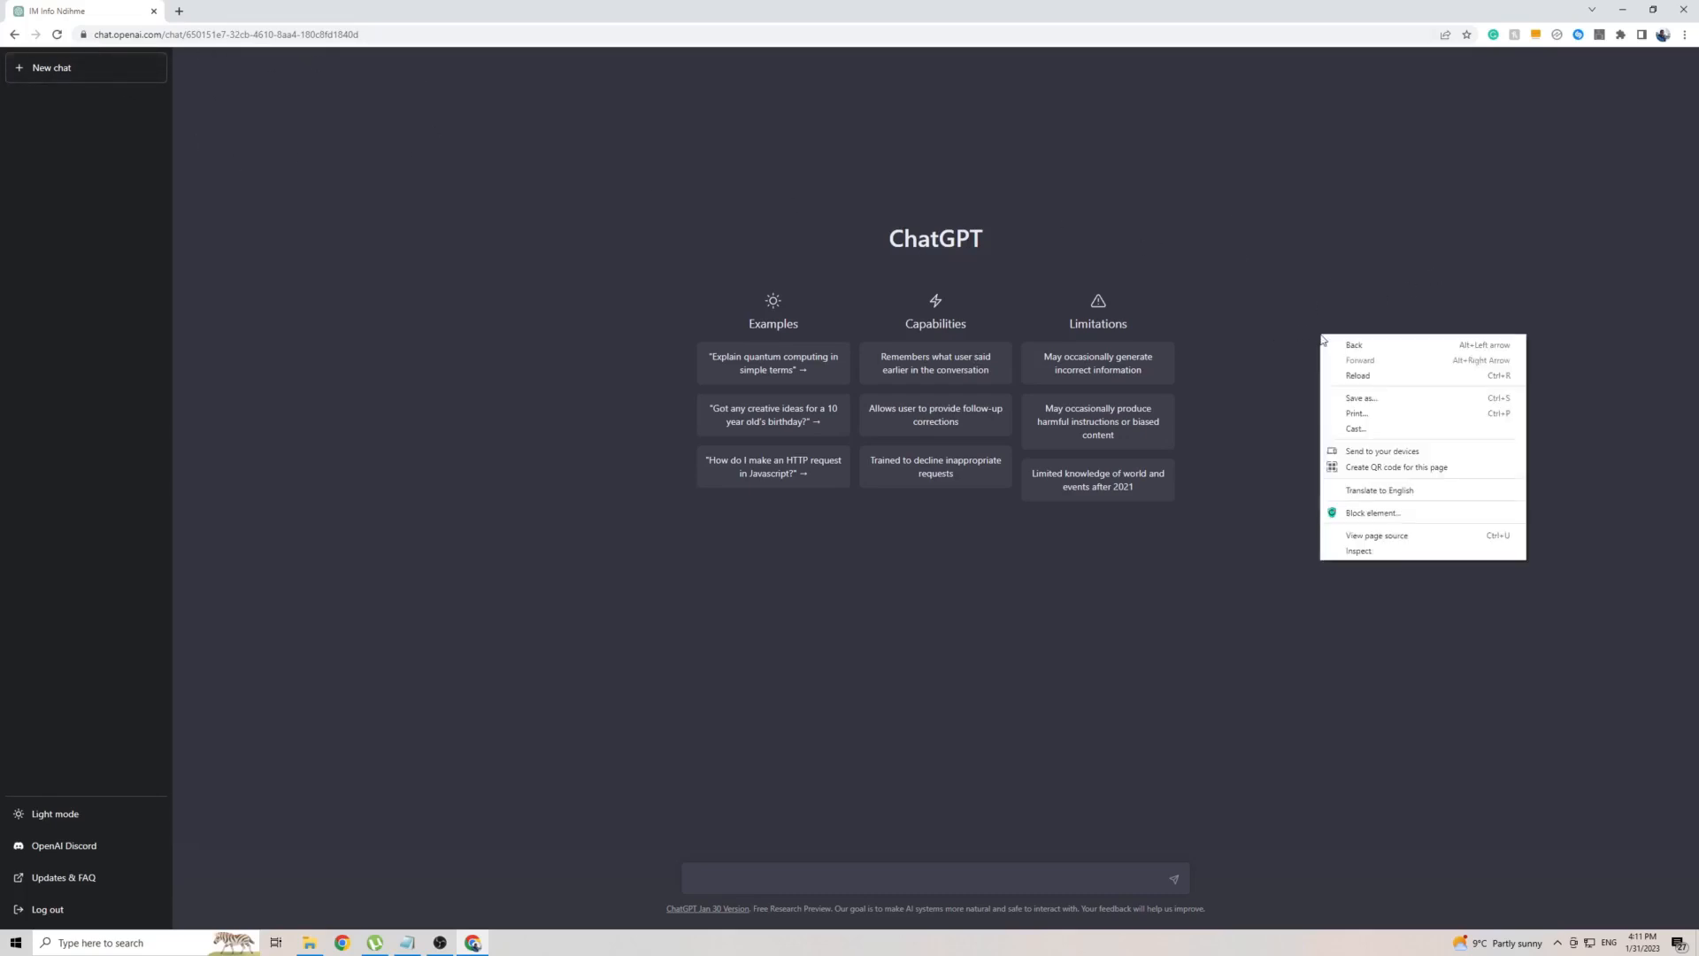
mouse_move(1377, 490)
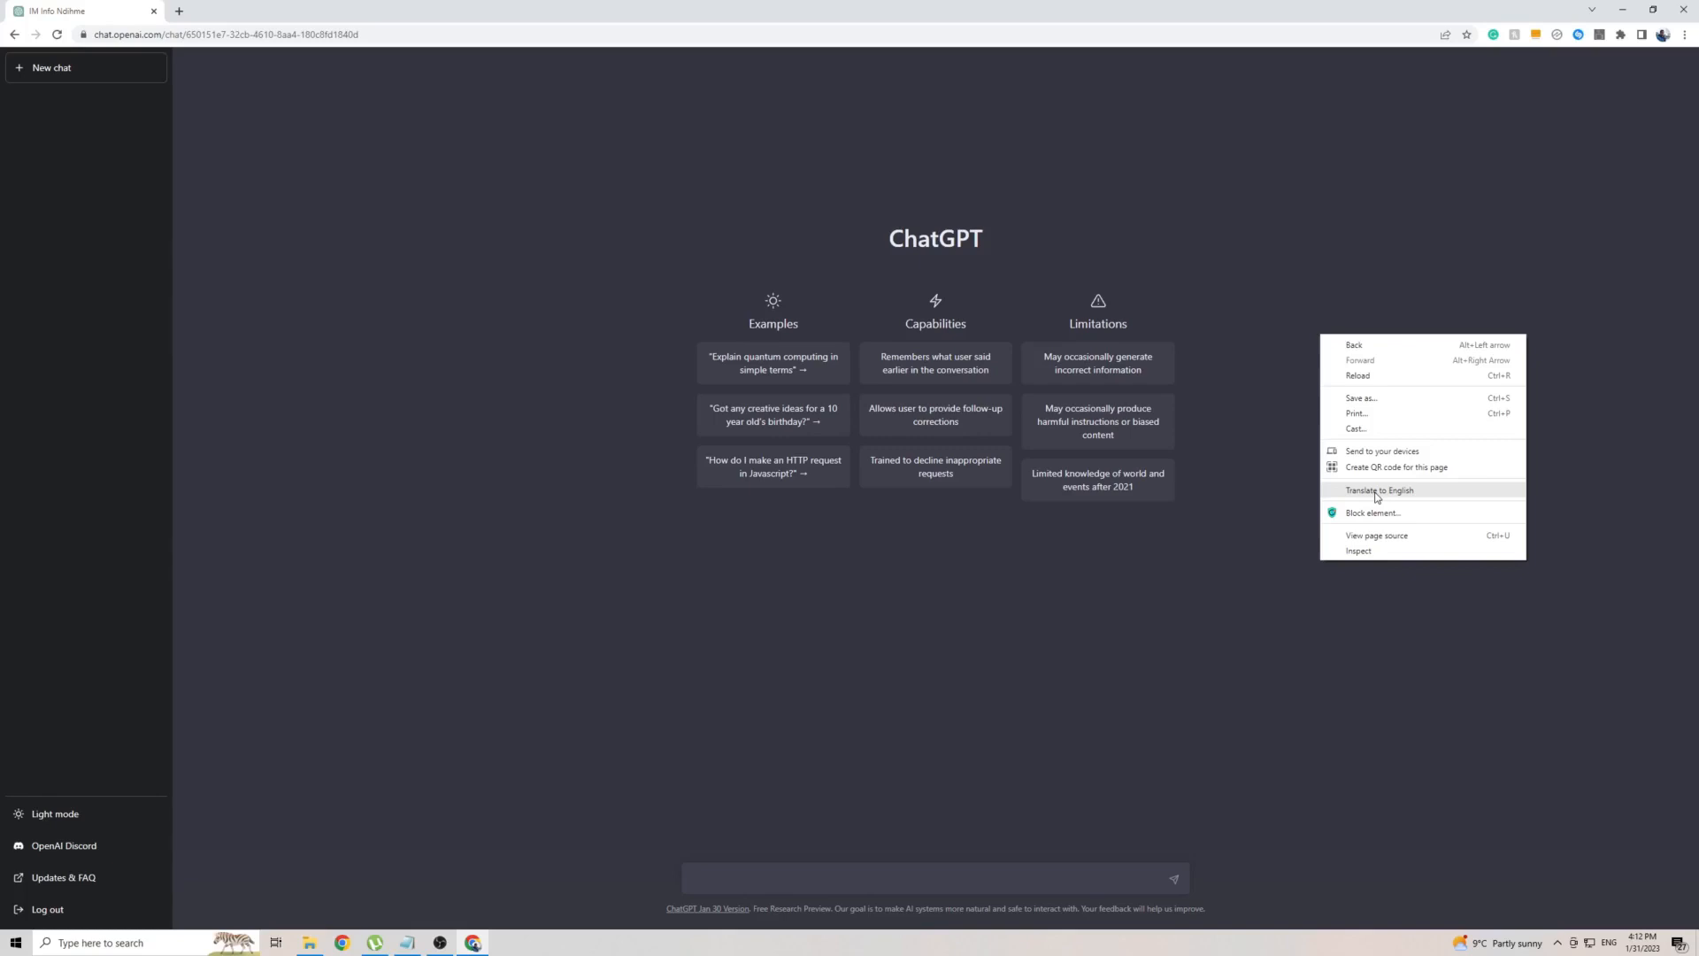
mouse_move(1354, 500)
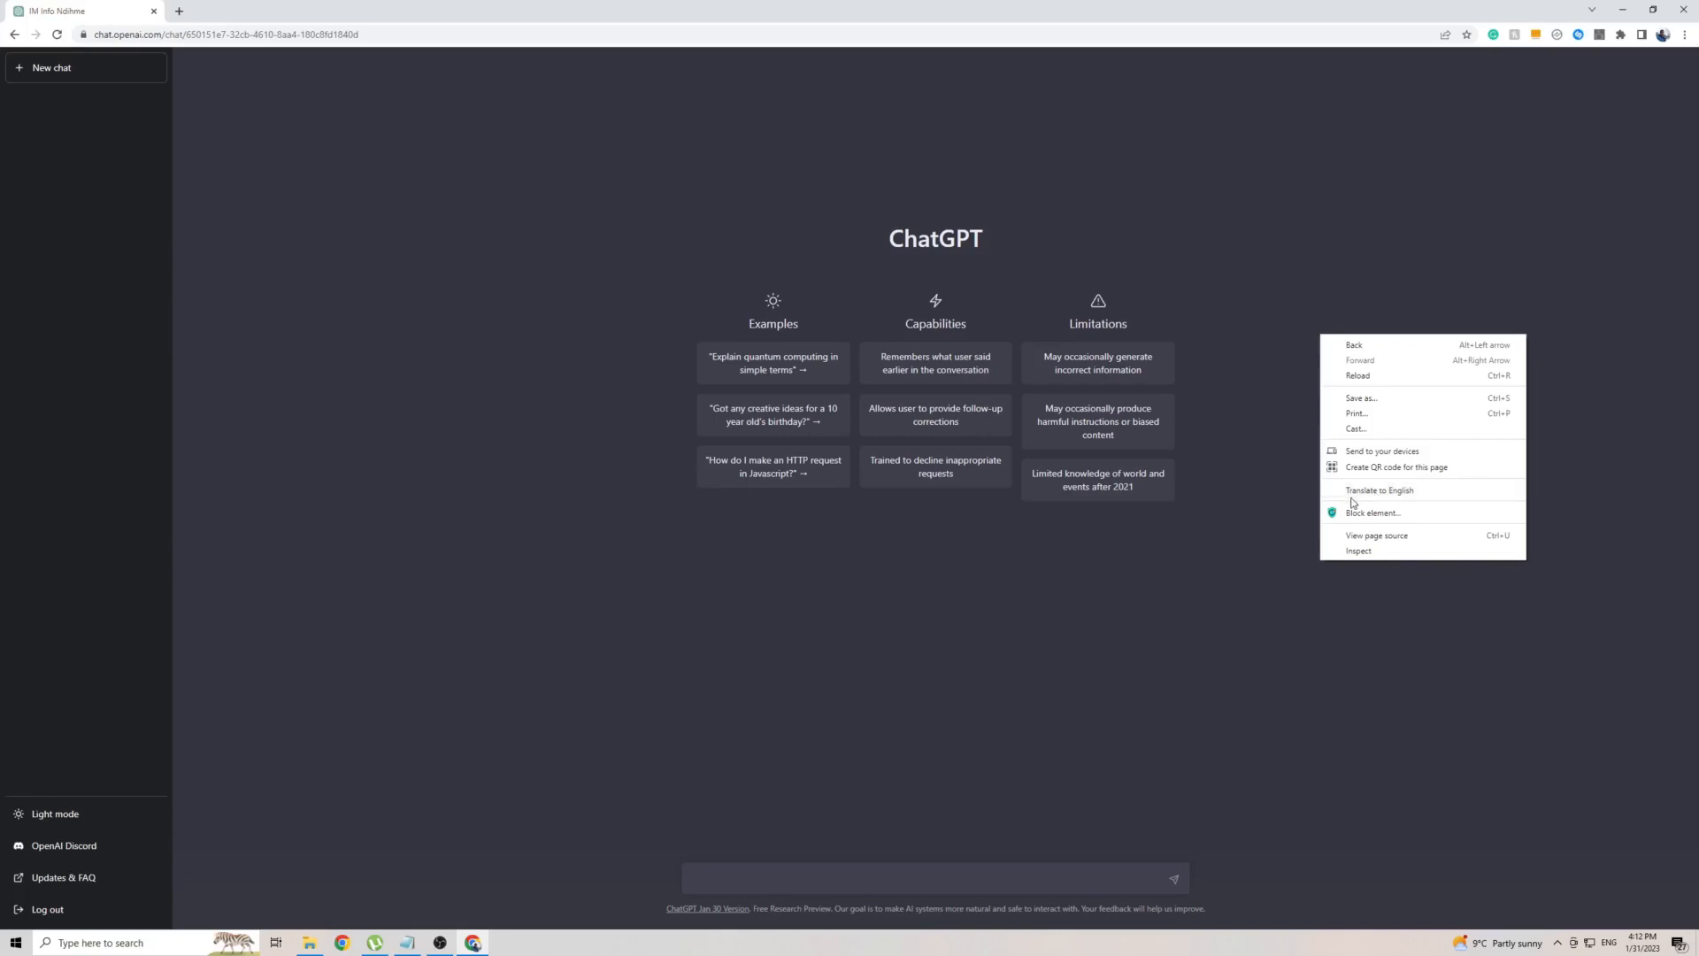
Step: Translate the page via Chrome Translate, choosing Armenian as the target language
left_click(1379, 490)
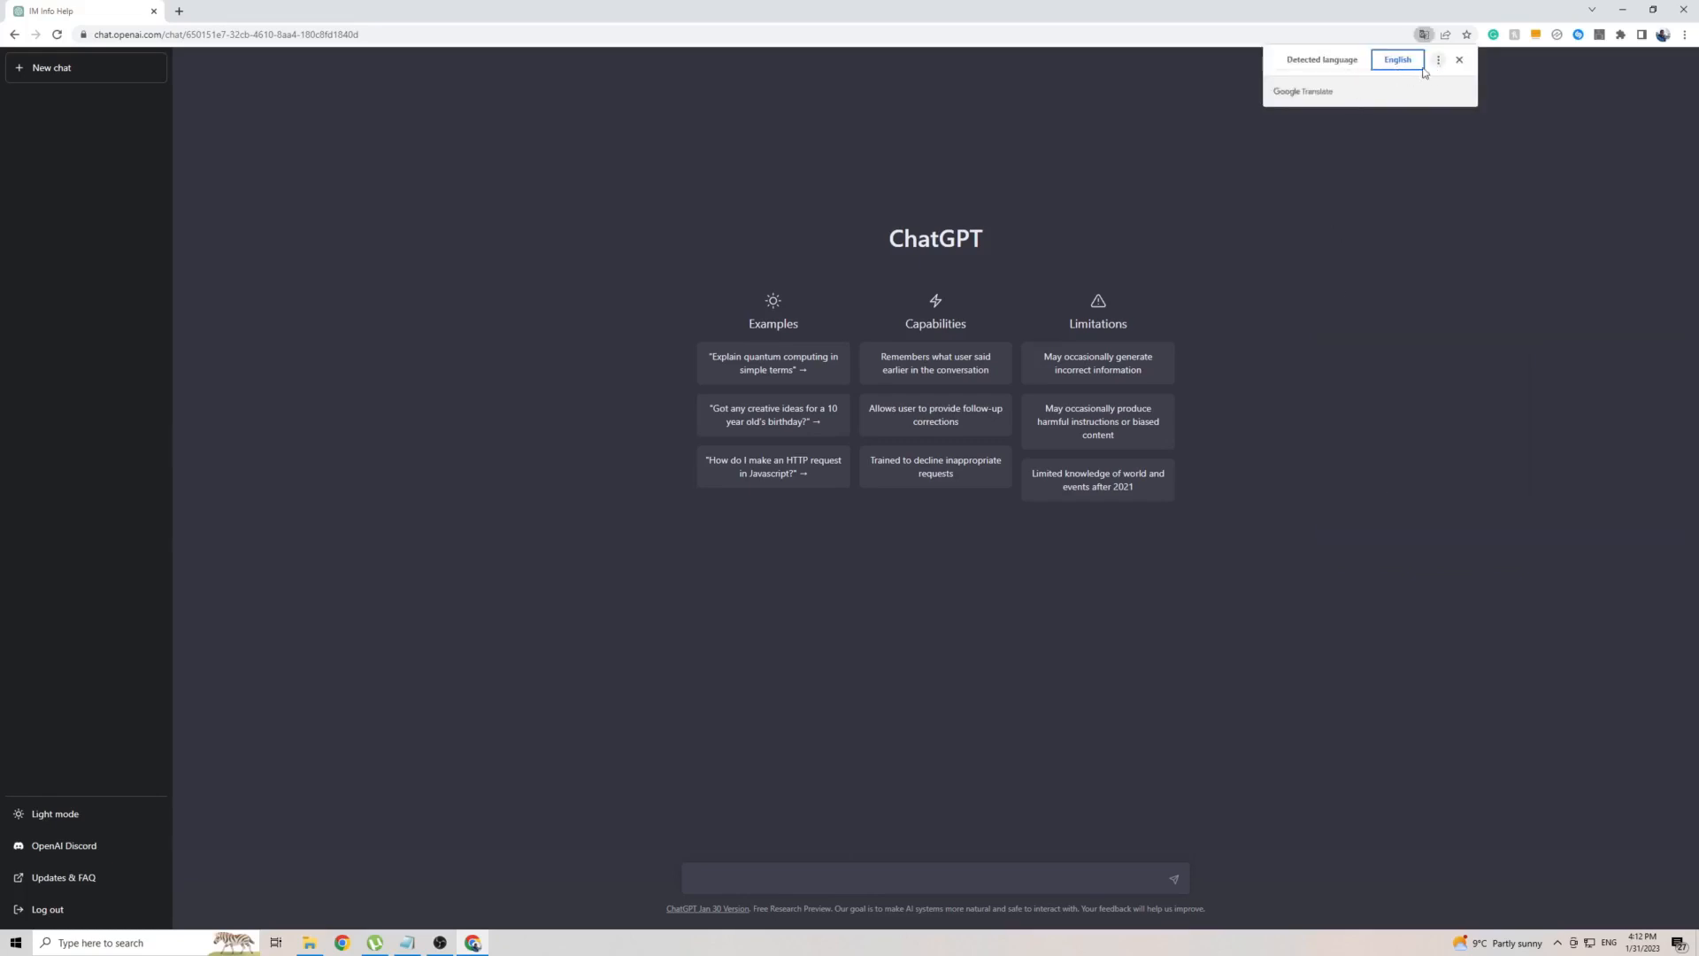
mouse_move(1437, 60)
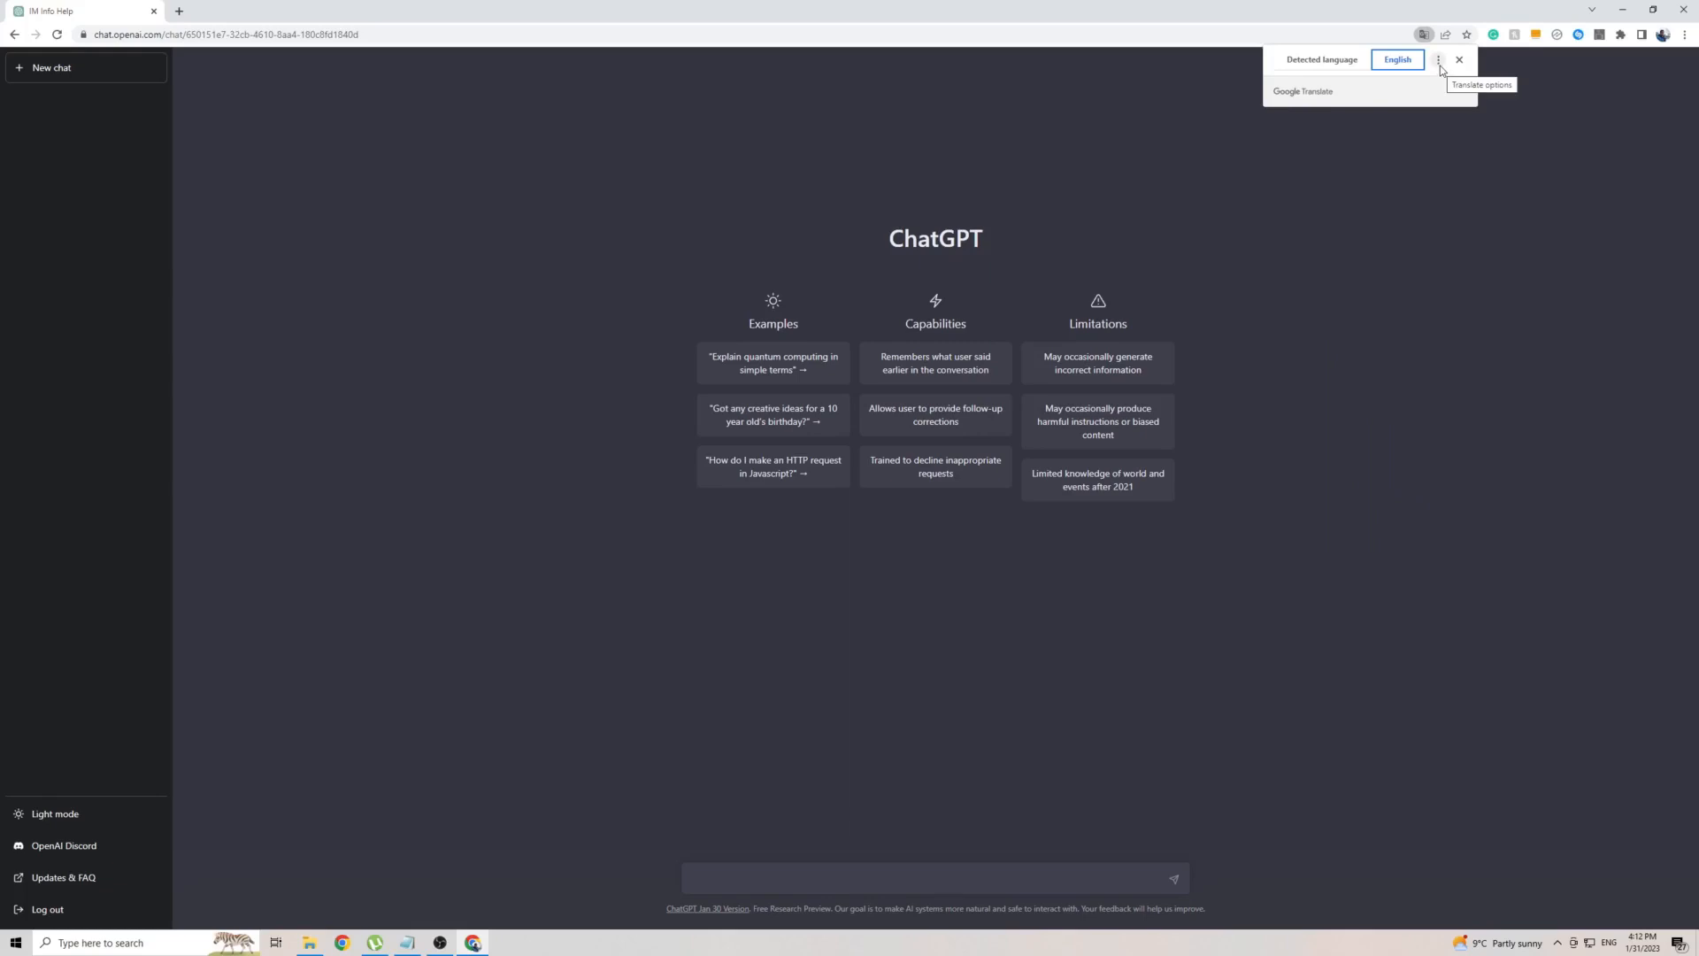
left_click(1441, 60)
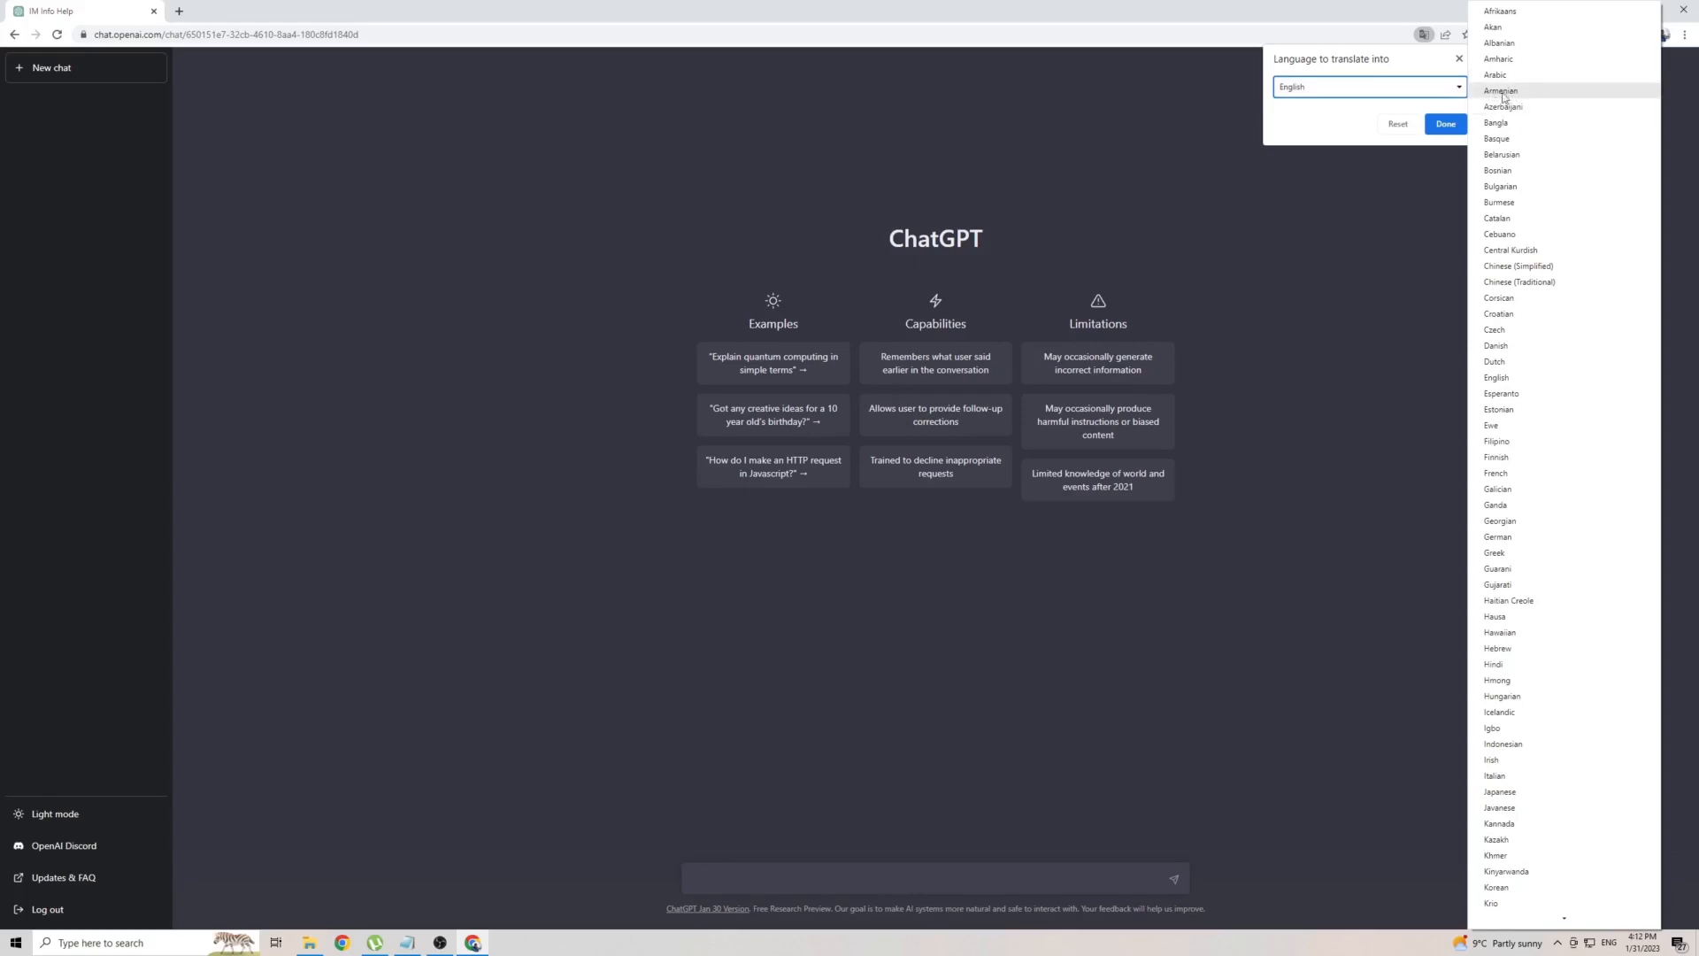
left_click(1499, 90)
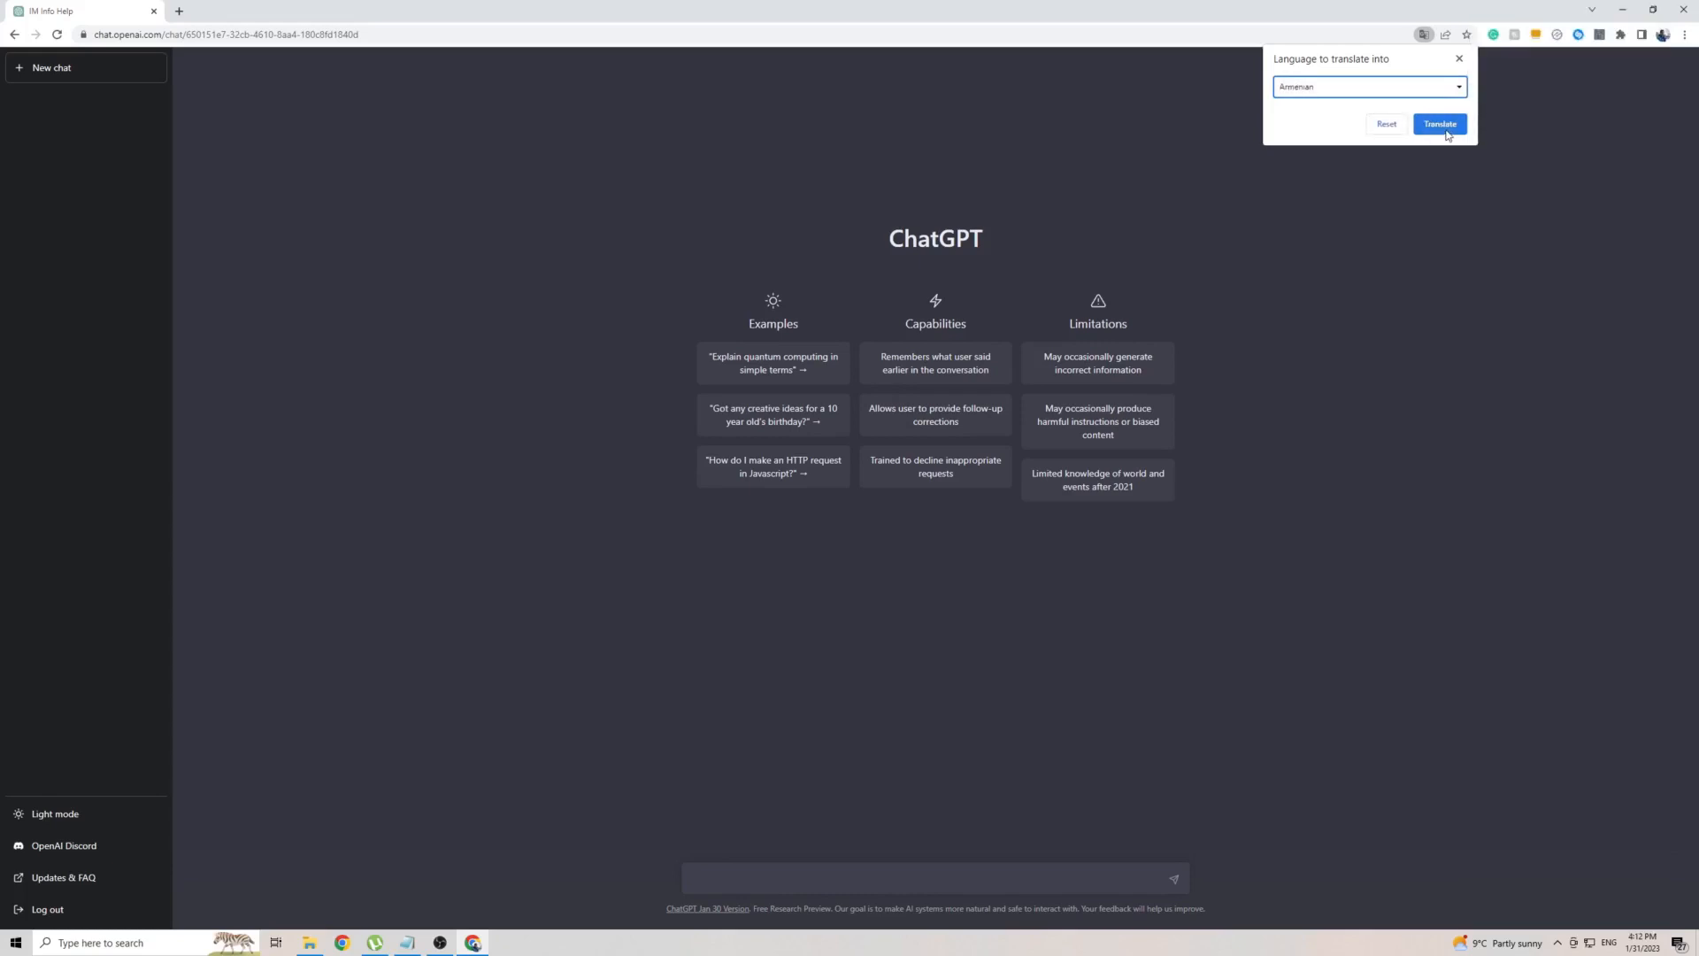
left_click(1439, 124)
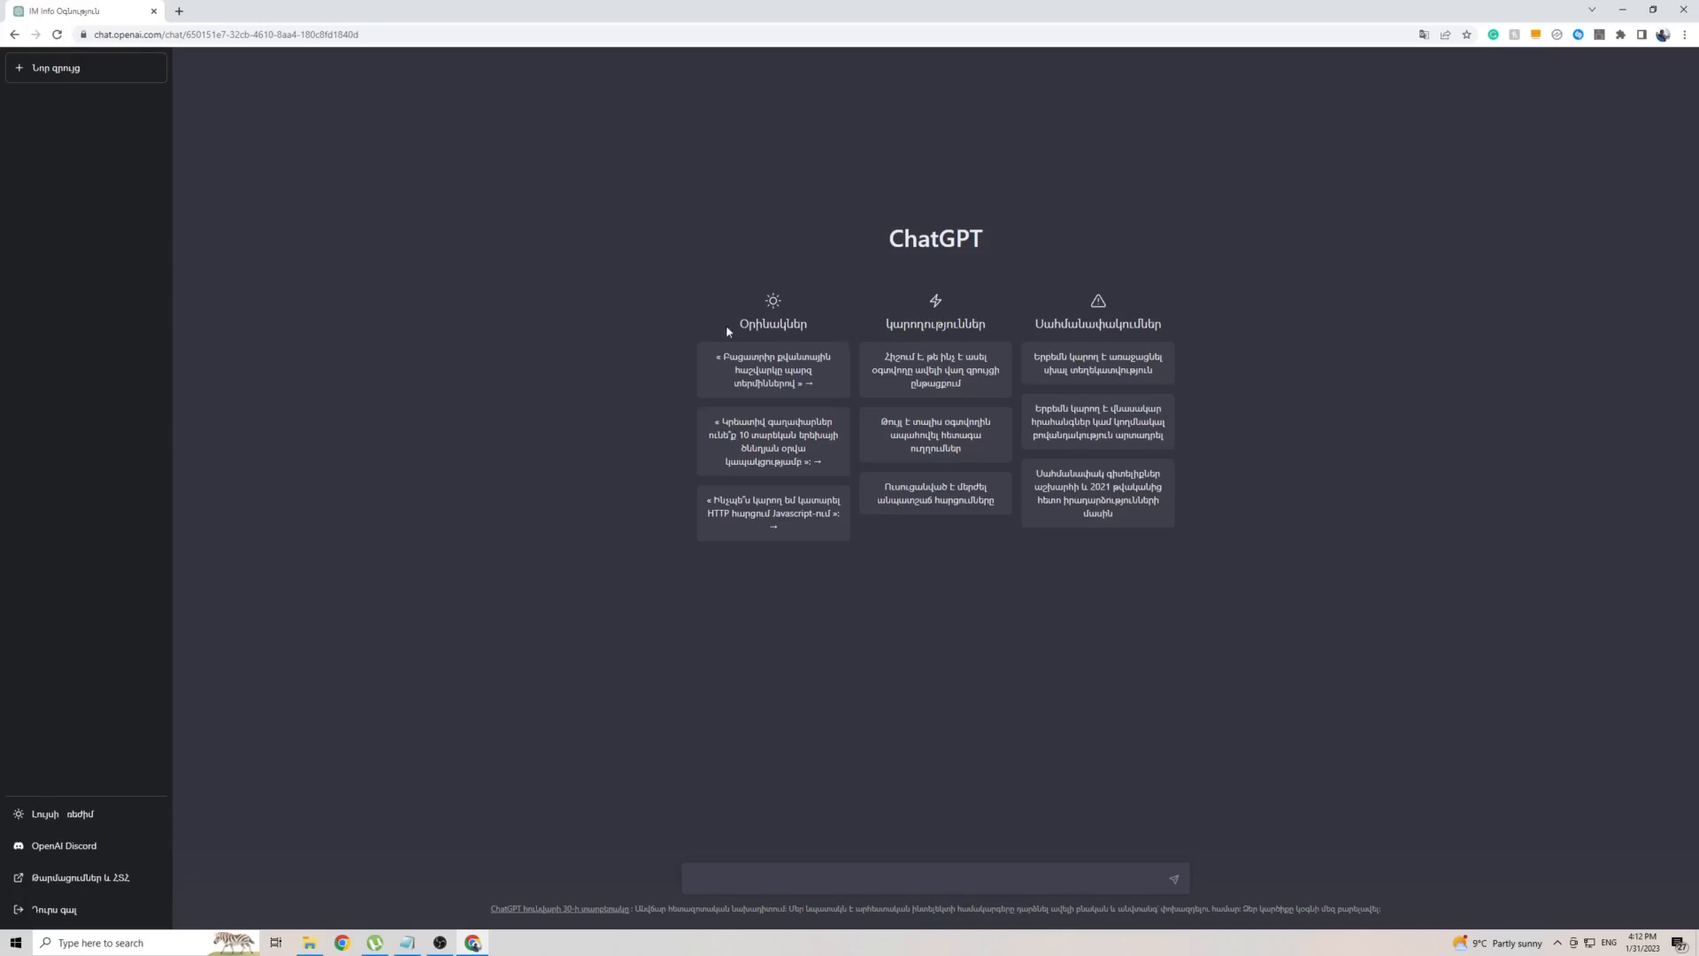
mouse_move(1132, 550)
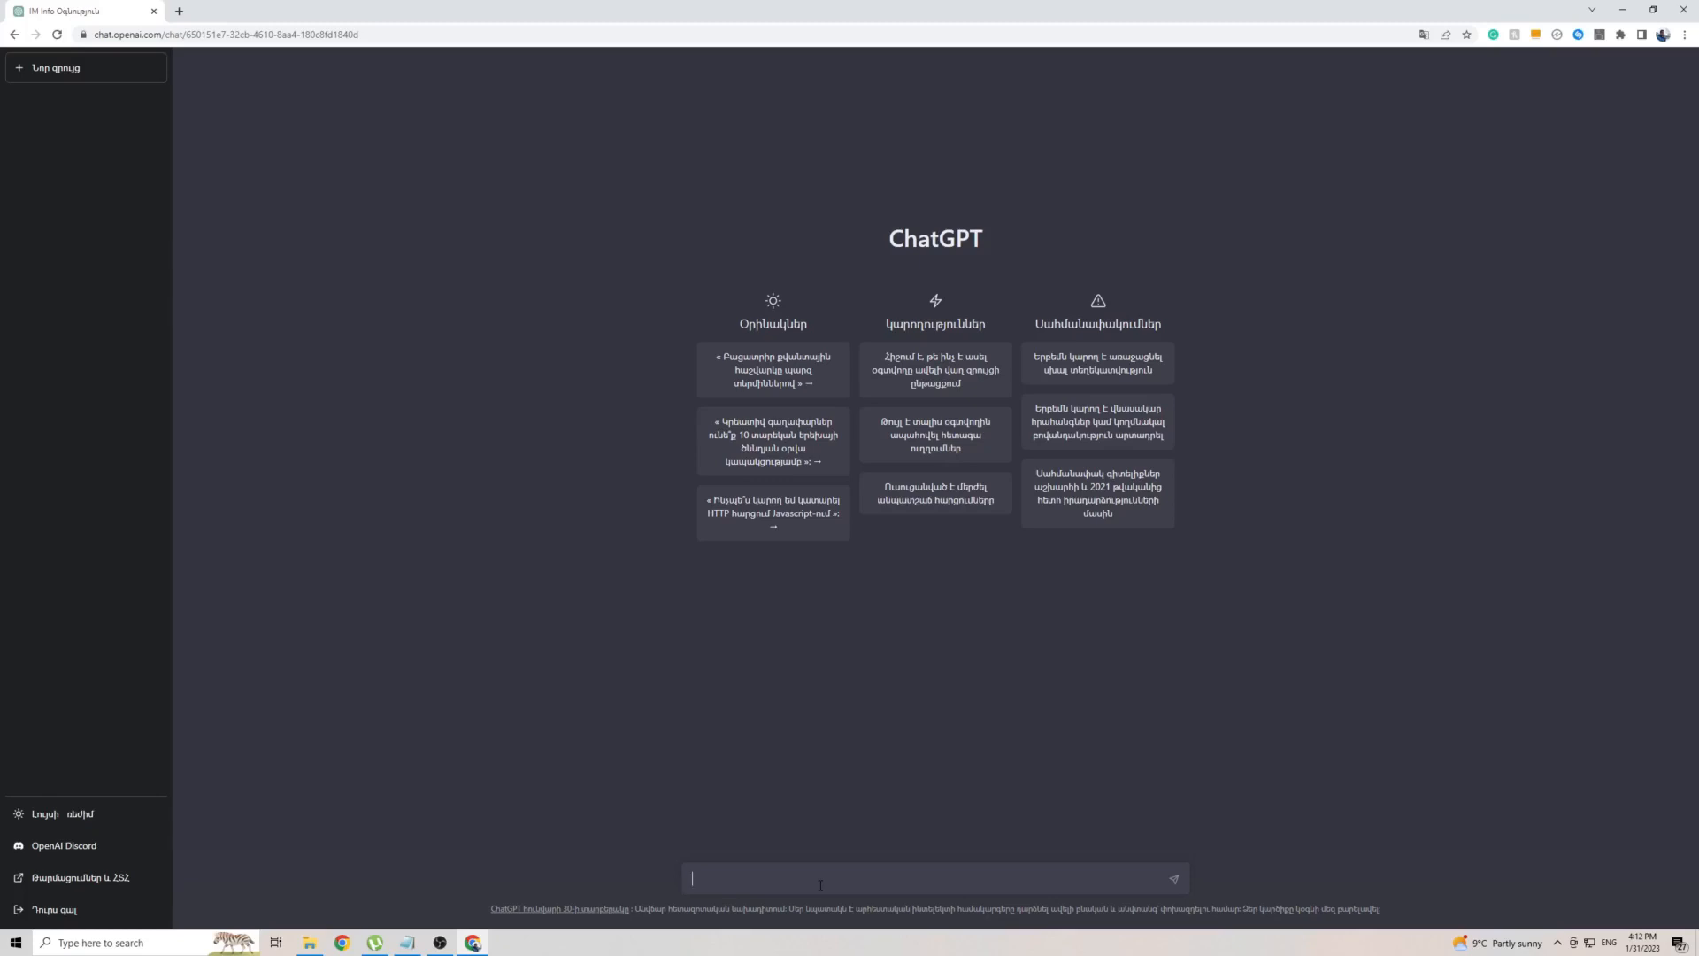
Step: Send the Armenian prompt 'Ինչպես ես' to the chat
type("Ինչպես ես")
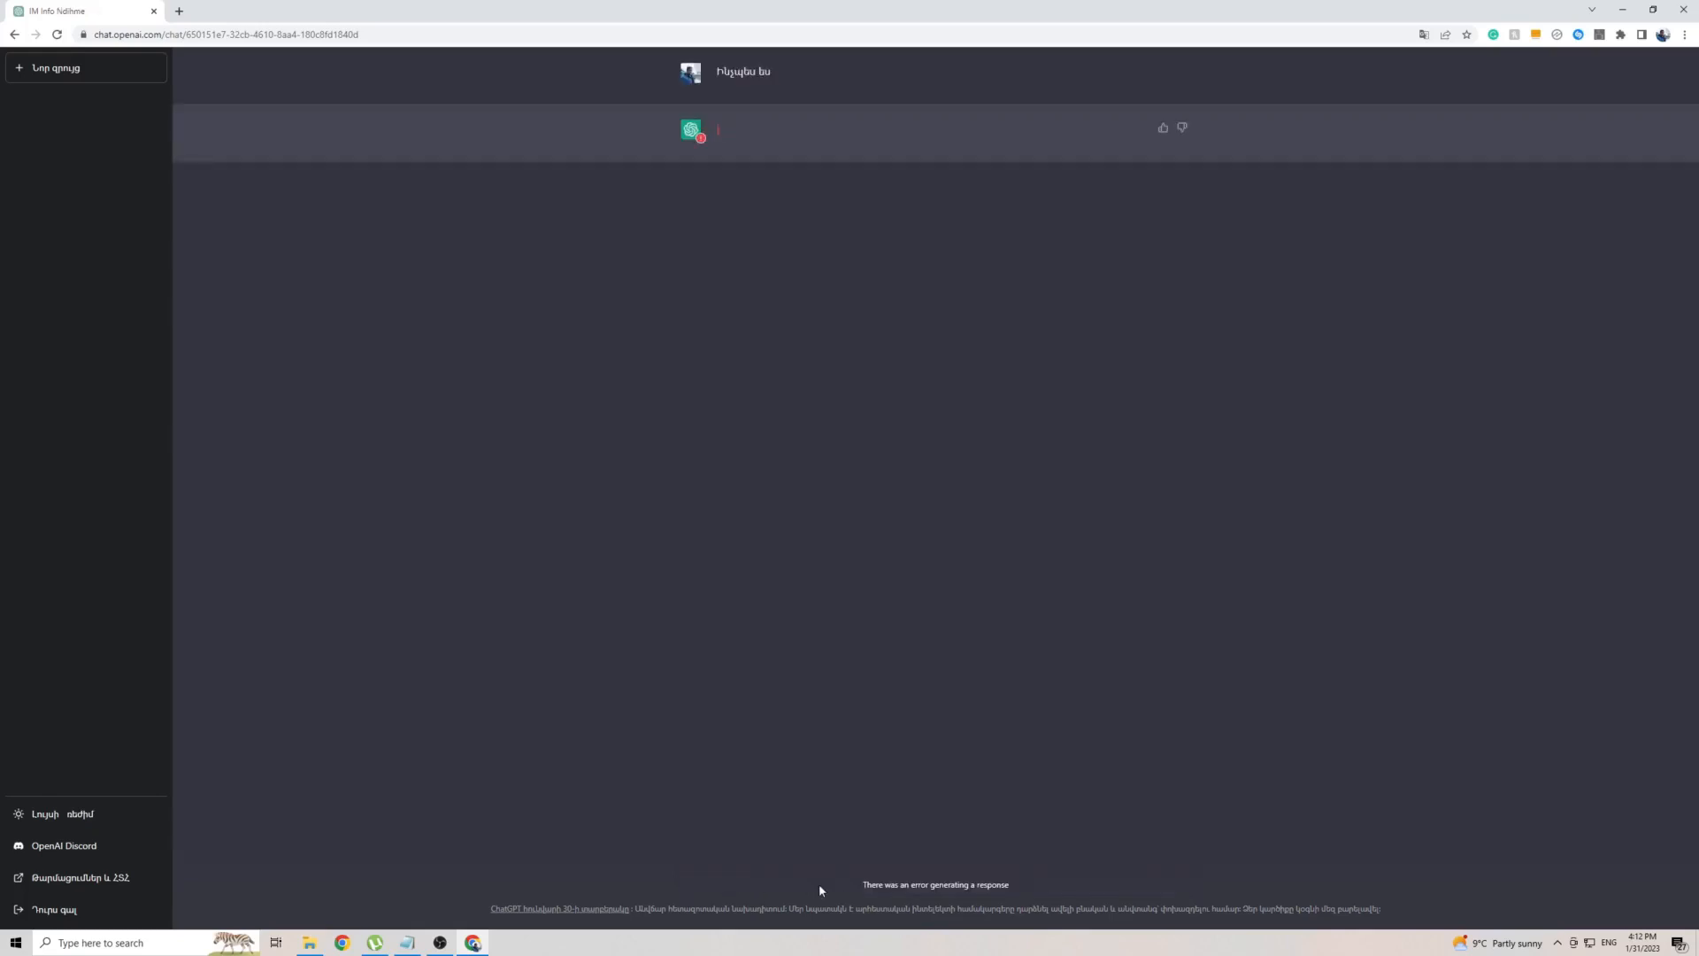
mouse_move(202, 311)
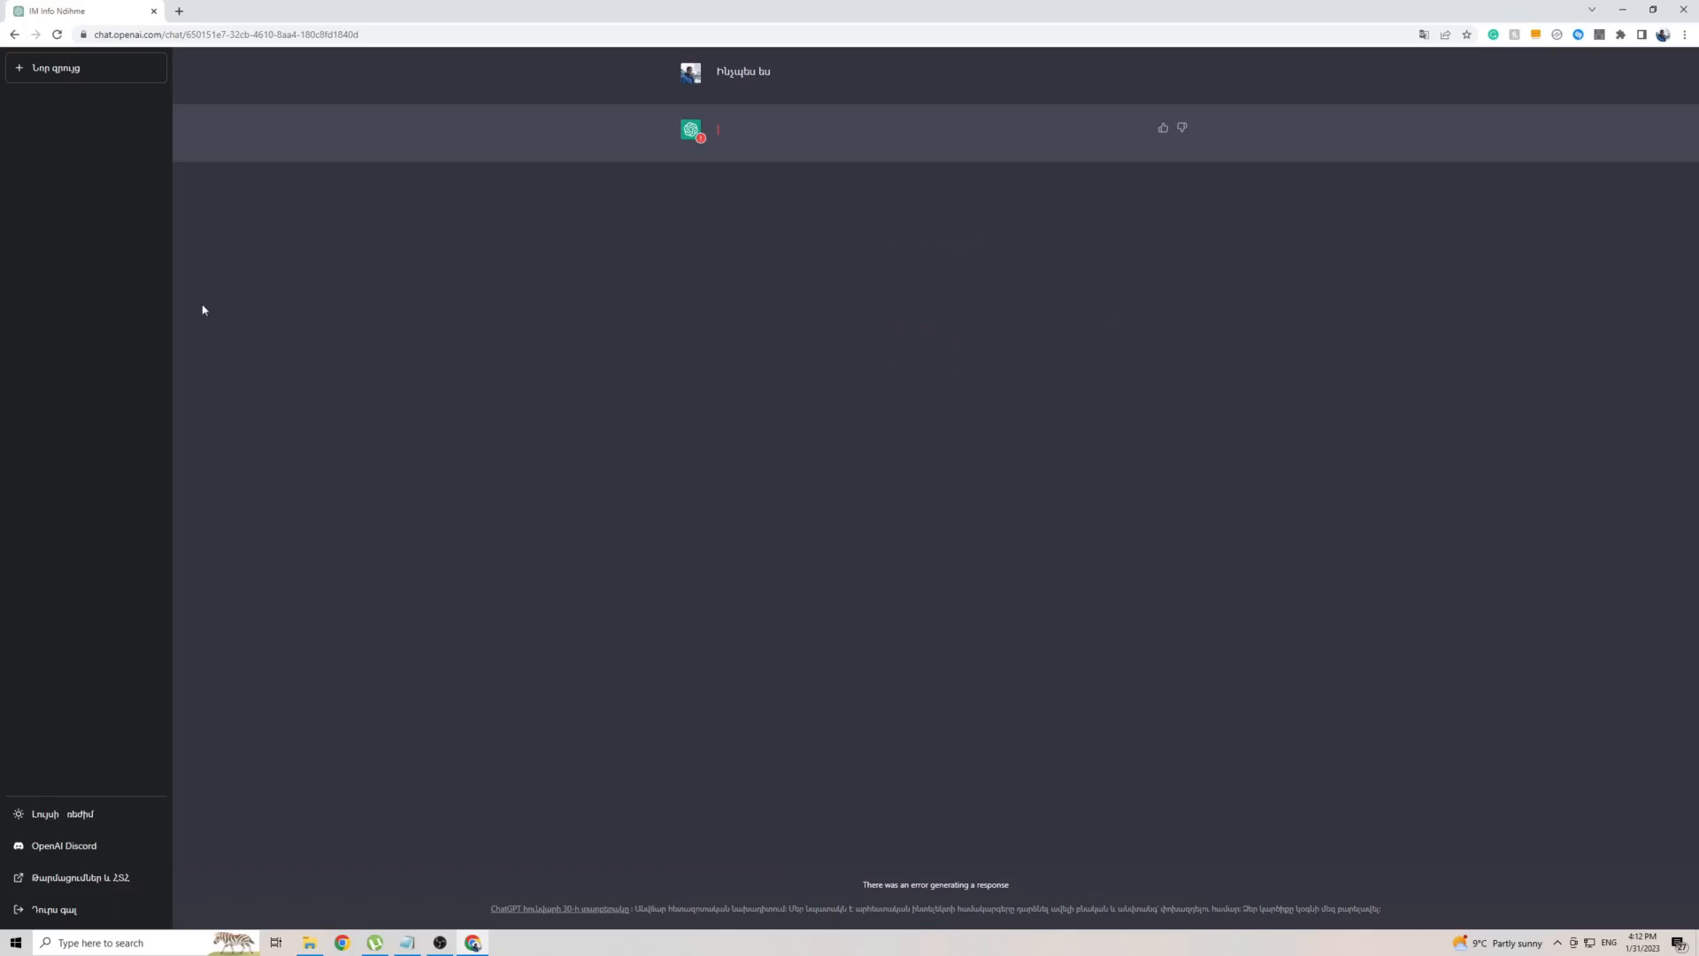